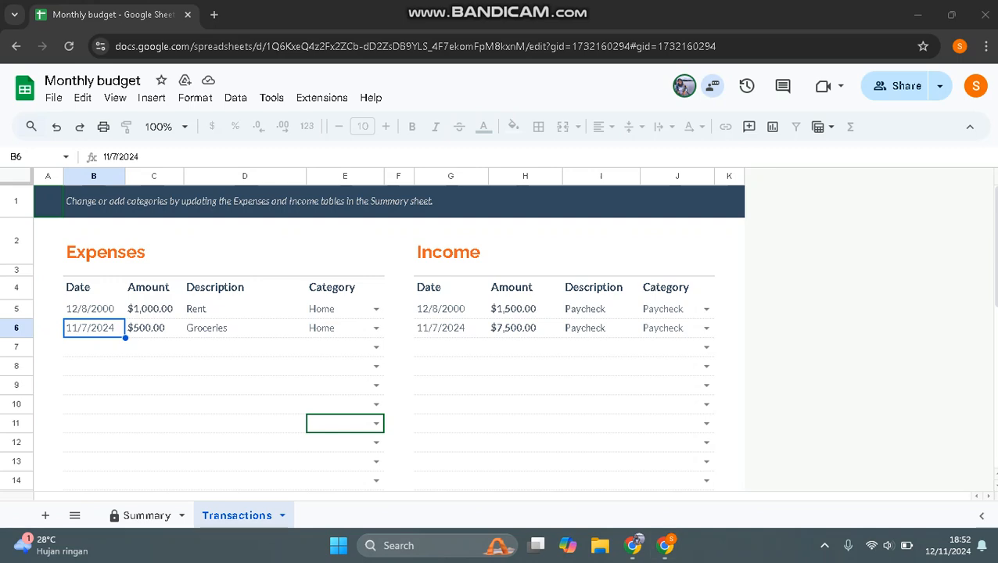
# Try editing a date cell in column B and trigger the protected-cell warning.
pyautogui.click(245, 366)
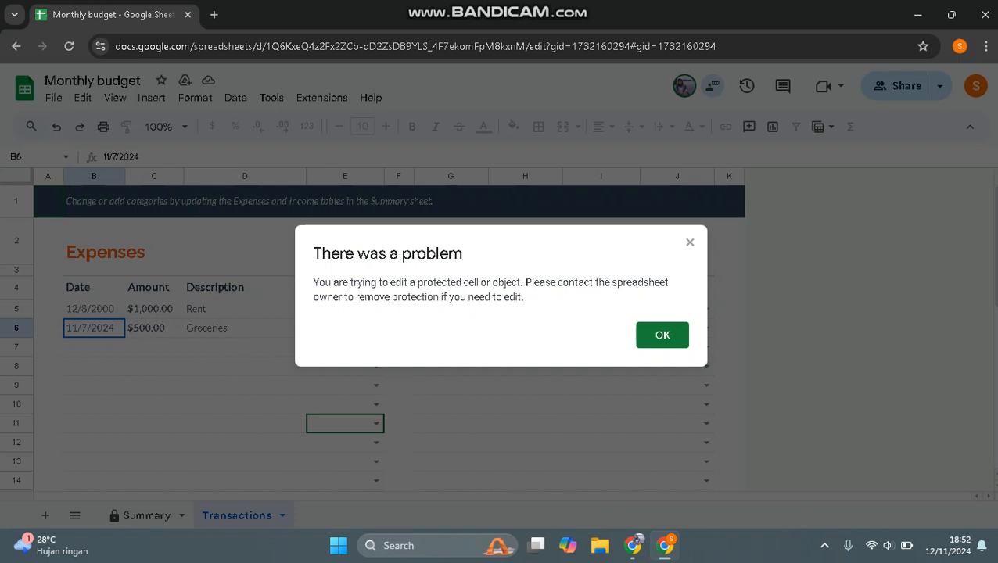
# Switch to the owner's Chrome window showing the Monthly budget Transactions sheet.
pyautogui.click(662, 335)
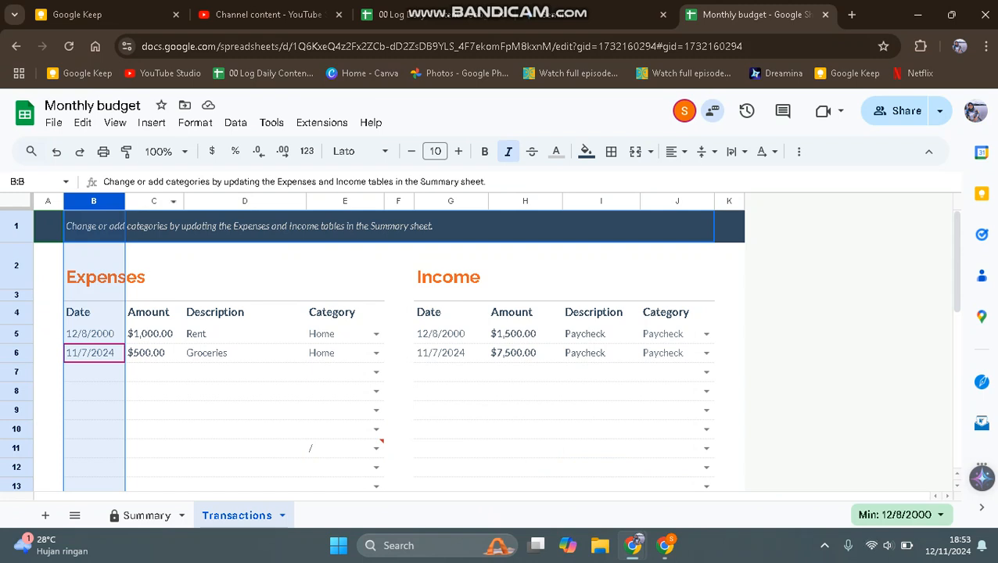
# Open Protect sheets and ranges from the Data menu.
pyautogui.click(236, 122)
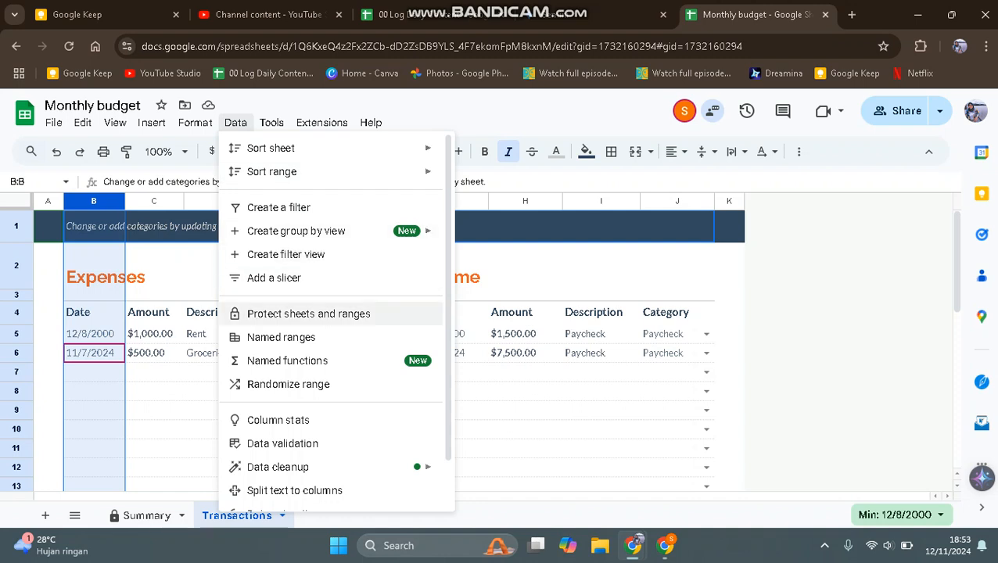
pyautogui.click(309, 313)
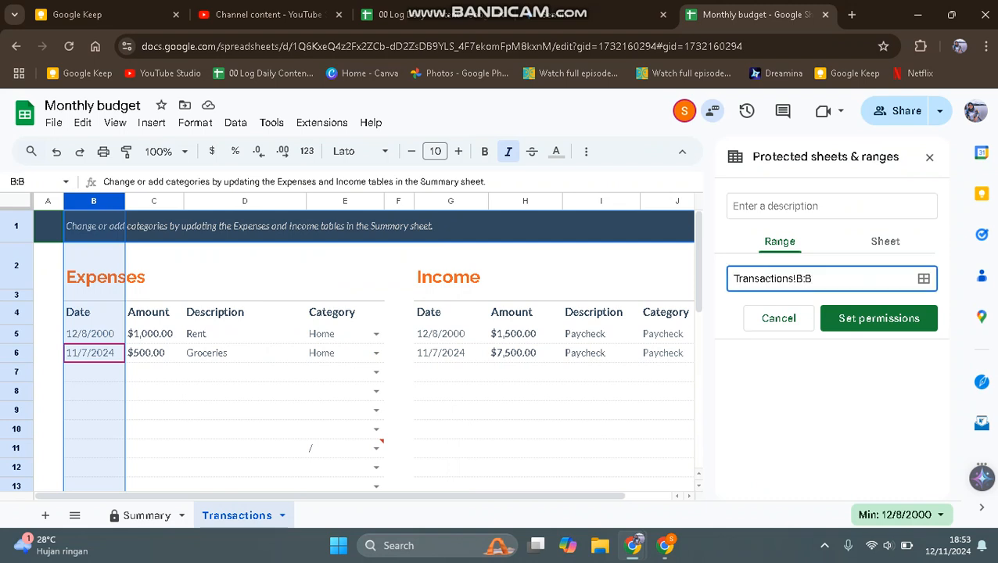
# Toggle the Sheet/Range options, then open the existing Transactions!B:B protected range.
pyautogui.click(886, 241)
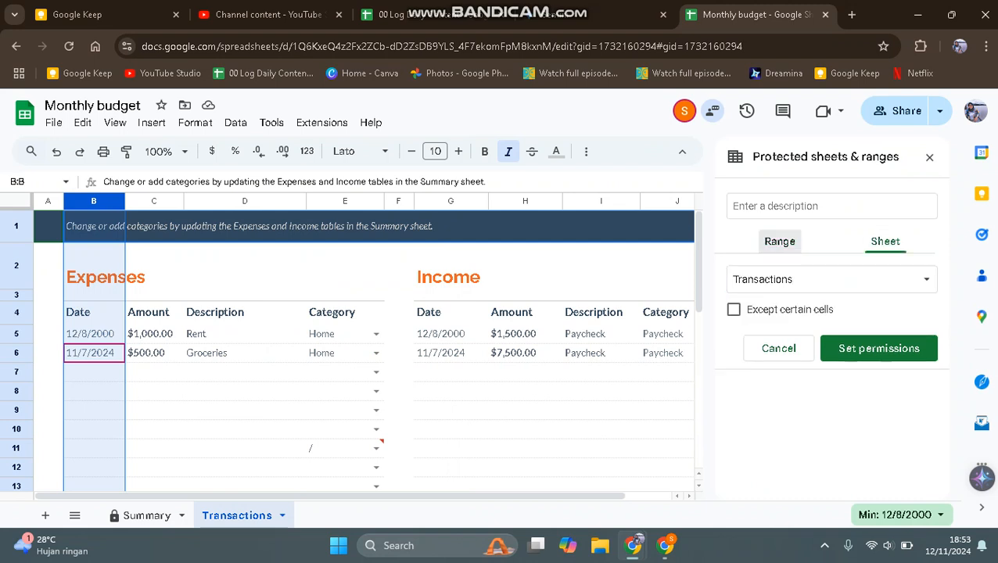
pyautogui.click(779, 241)
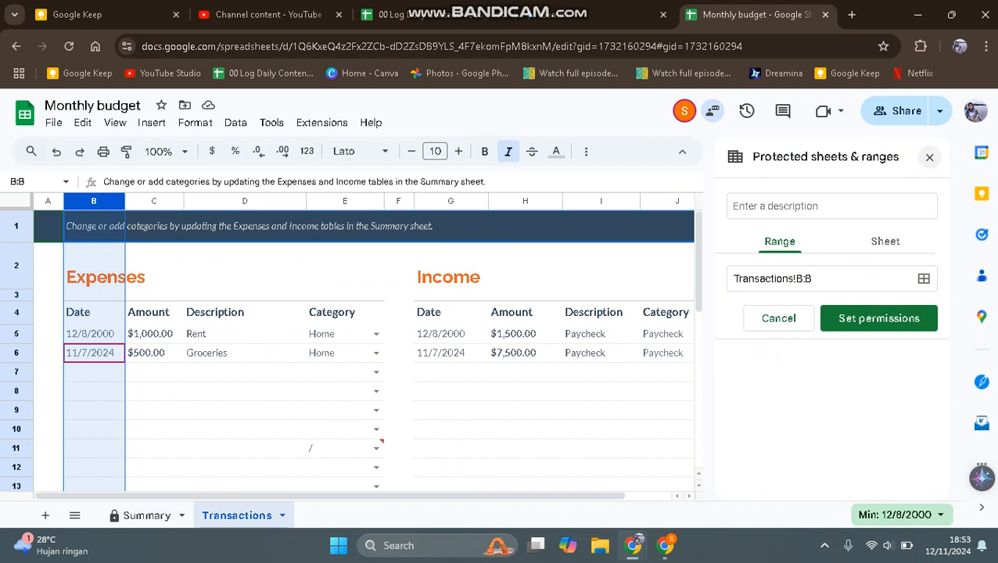
pyautogui.click(377, 410)
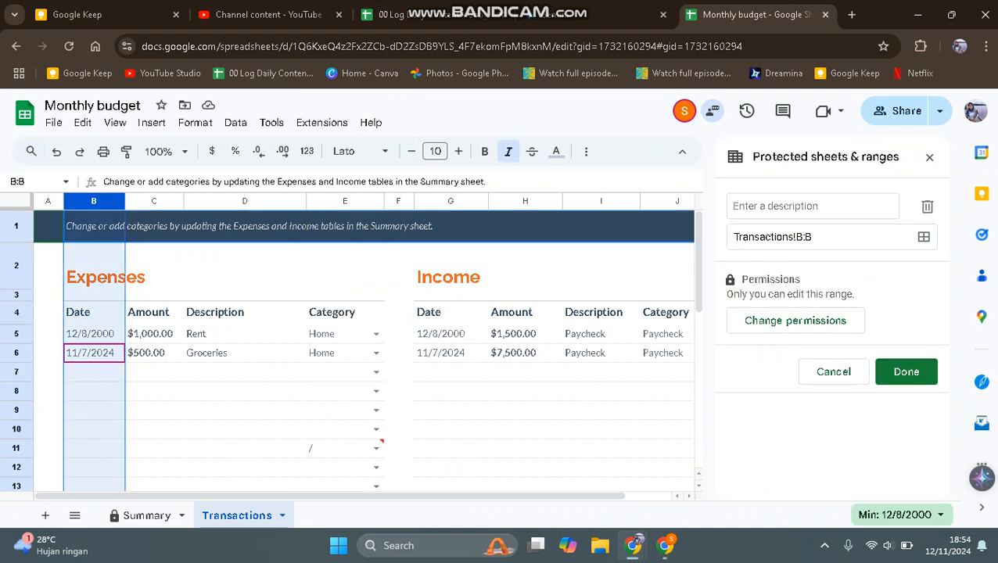
pyautogui.moveTo(928, 206)
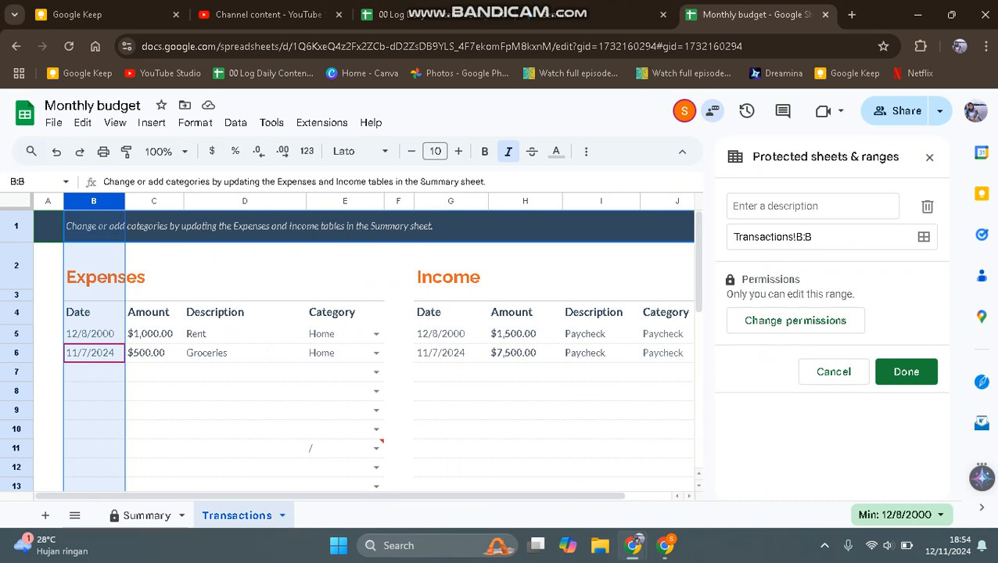
# Delete the Transactions!B:B protection, confirm Remove, and close the sidebar.
pyautogui.click(928, 206)
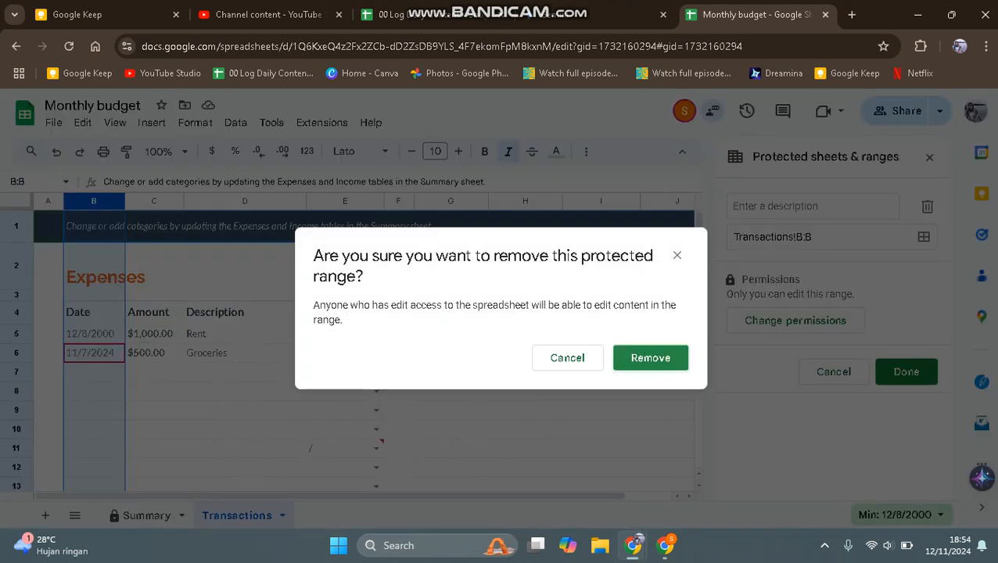
pyautogui.click(650, 358)
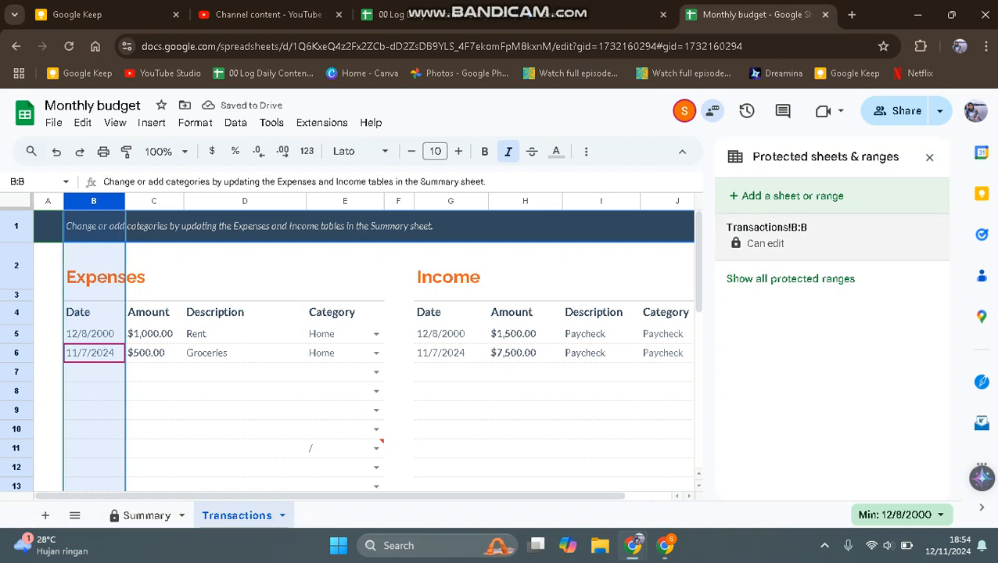
pyautogui.click(930, 157)
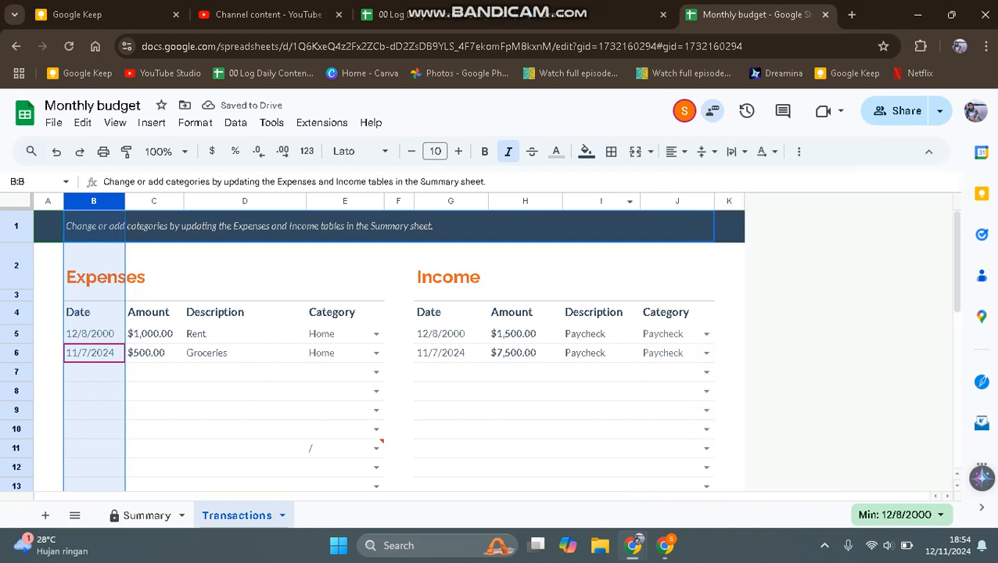
# Return to the collaborator's window, dismiss the warning, and select cell B5 to test editing.
pyautogui.click(153, 371)
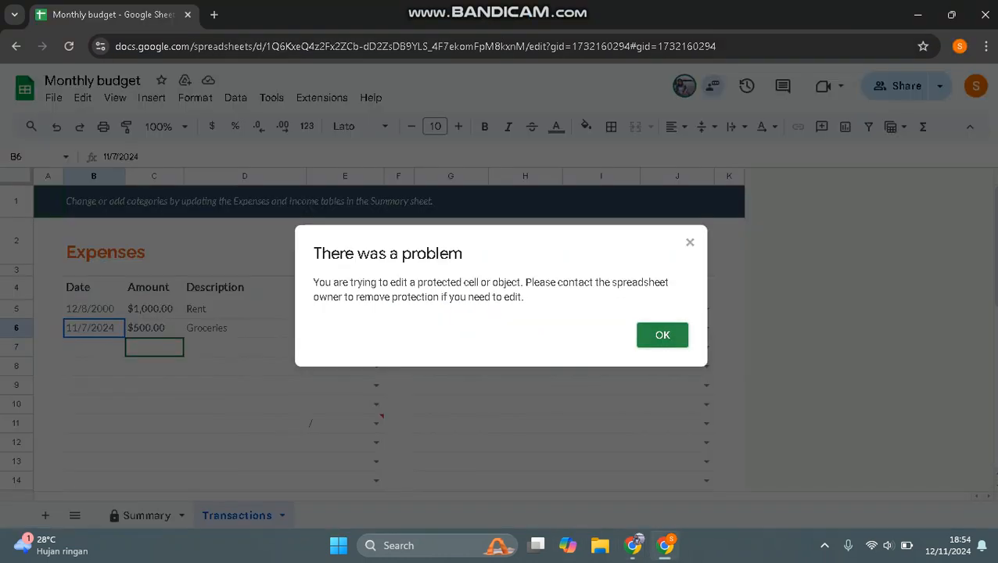
pyautogui.click(662, 335)
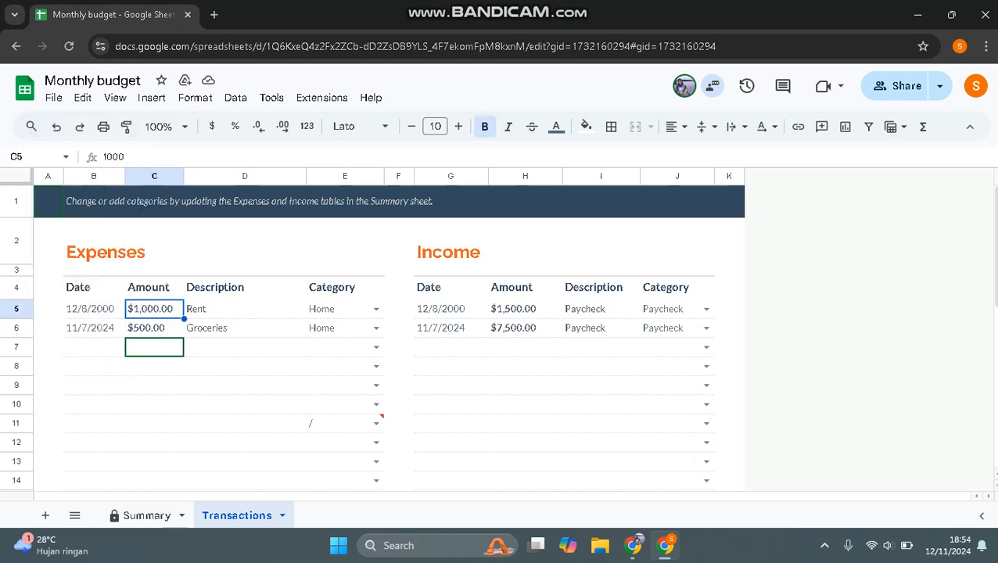
pyautogui.click(90, 309)
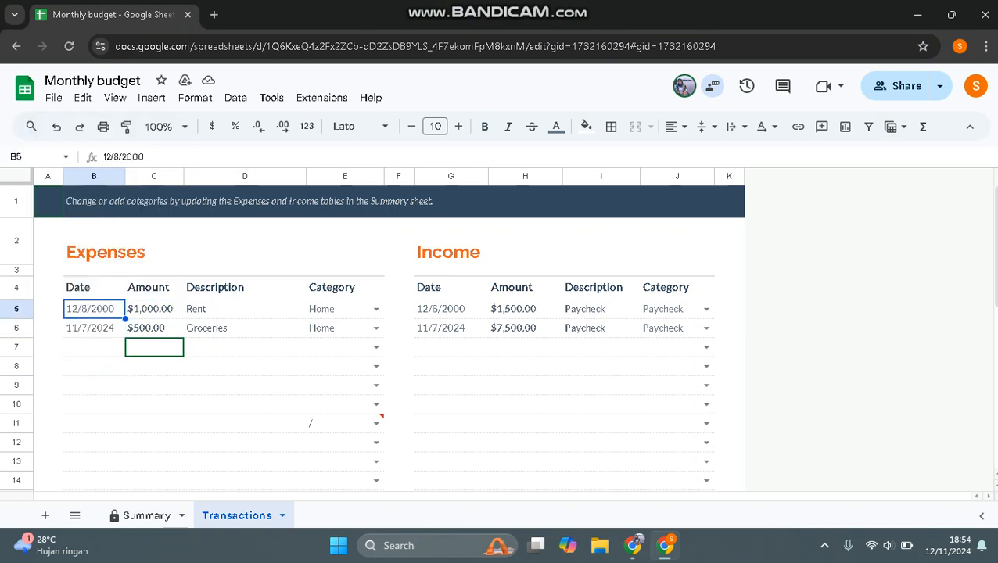